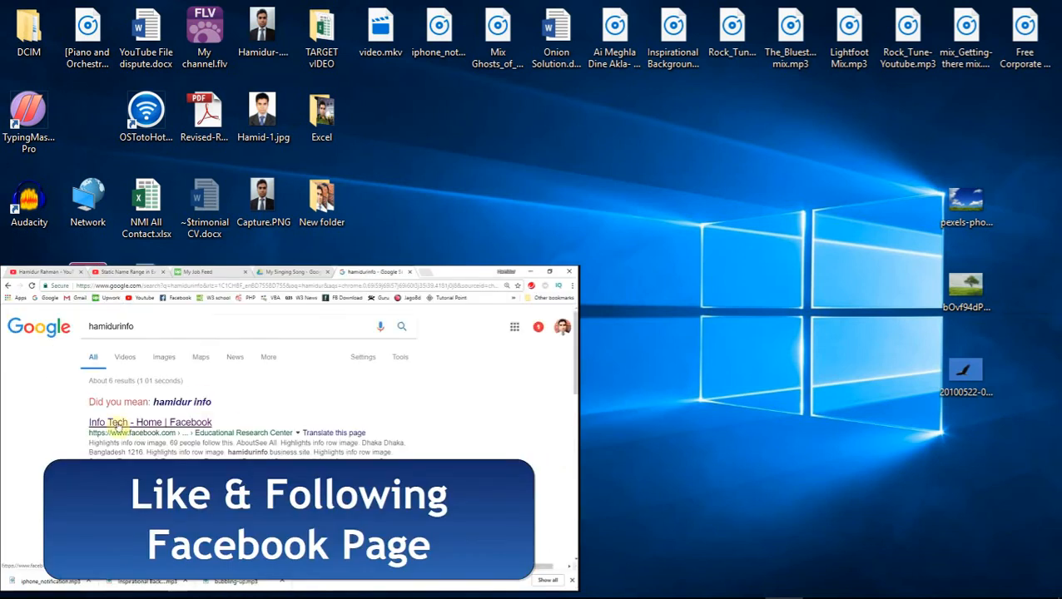
# Close the Chrome window so the desktop picture files are visible
pyautogui.click(149, 422)
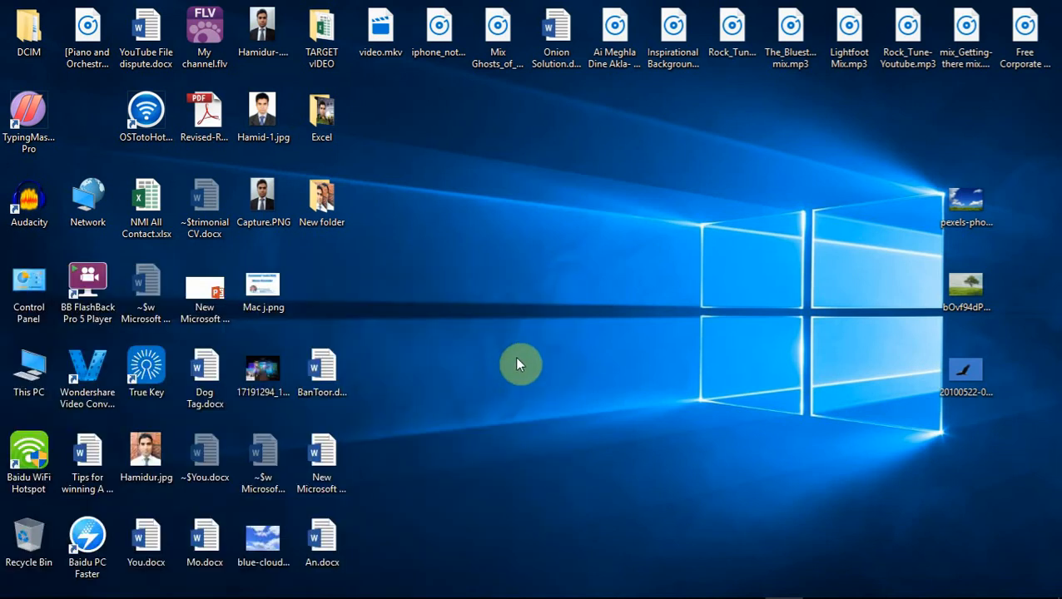
pyautogui.moveTo(761, 378)
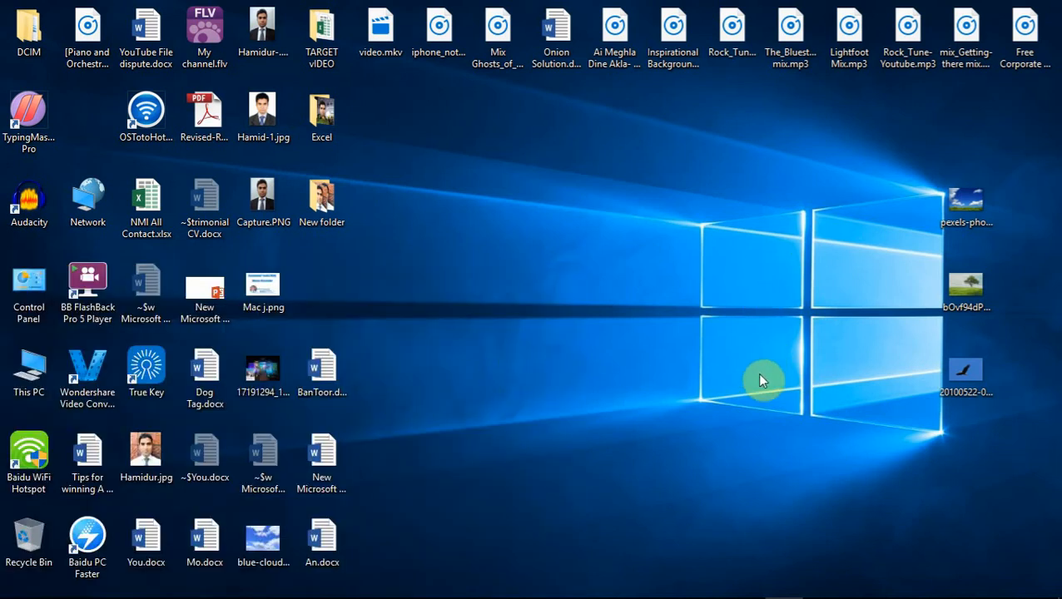
pyautogui.rightClick(964, 208)
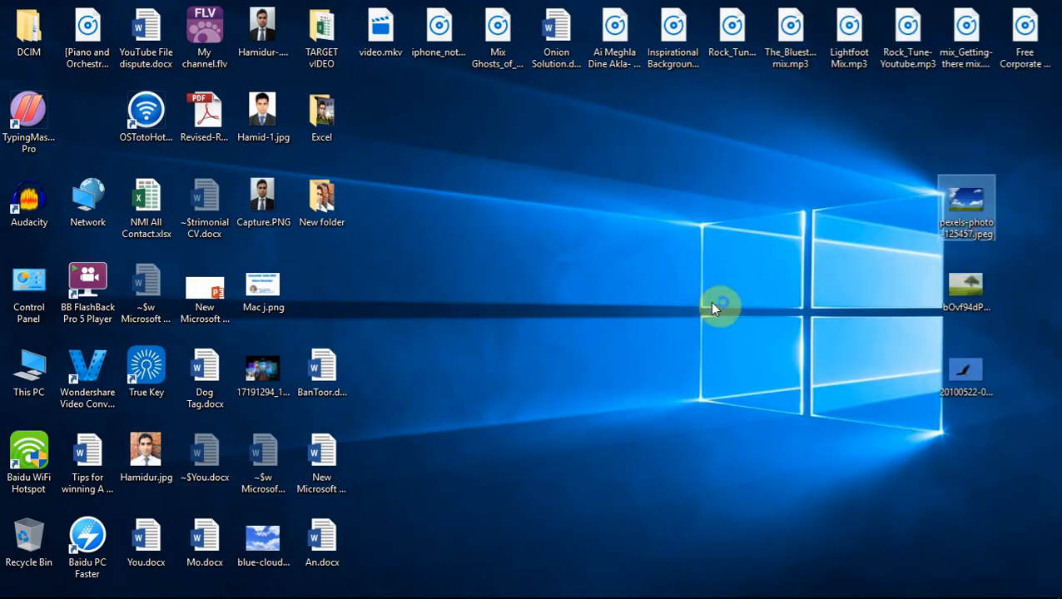
# Open the pexels sky-and-grass photo and the tree picture in Paint
pyautogui.doubleClick(965, 204)
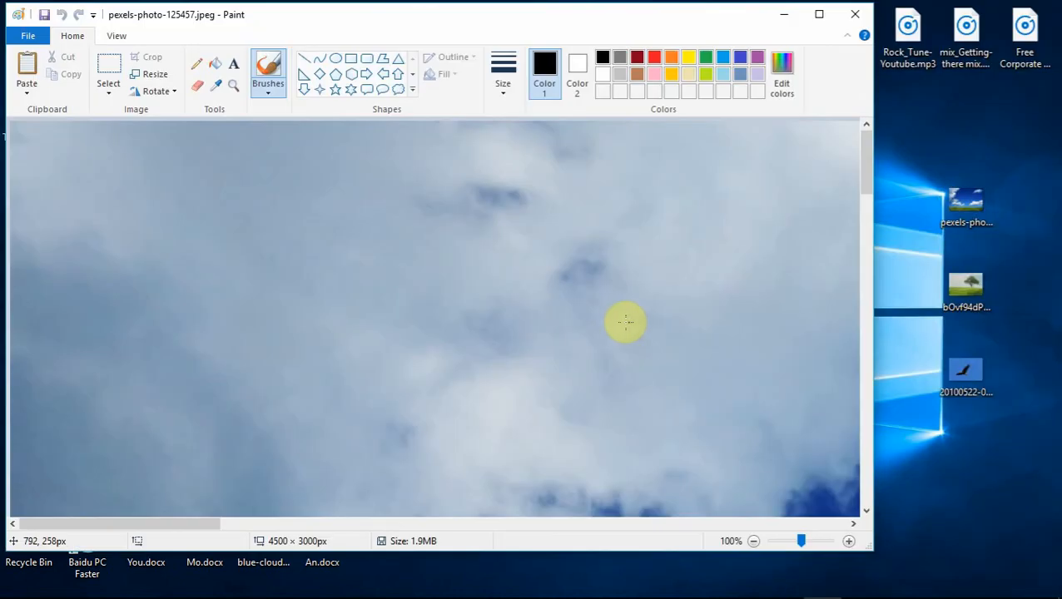
pyautogui.scroll(-3)
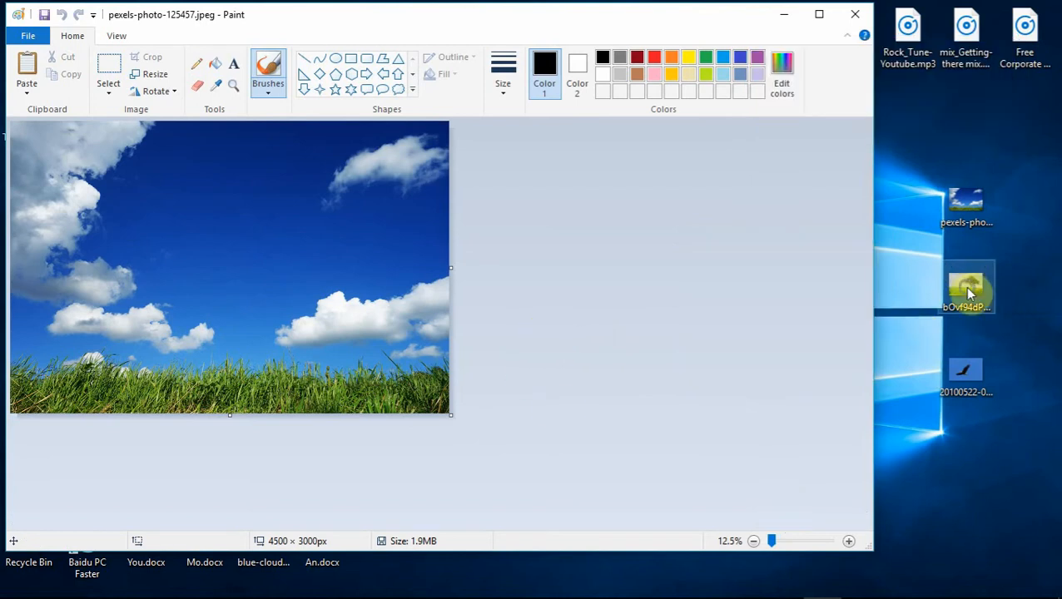
pyautogui.rightClick(966, 287)
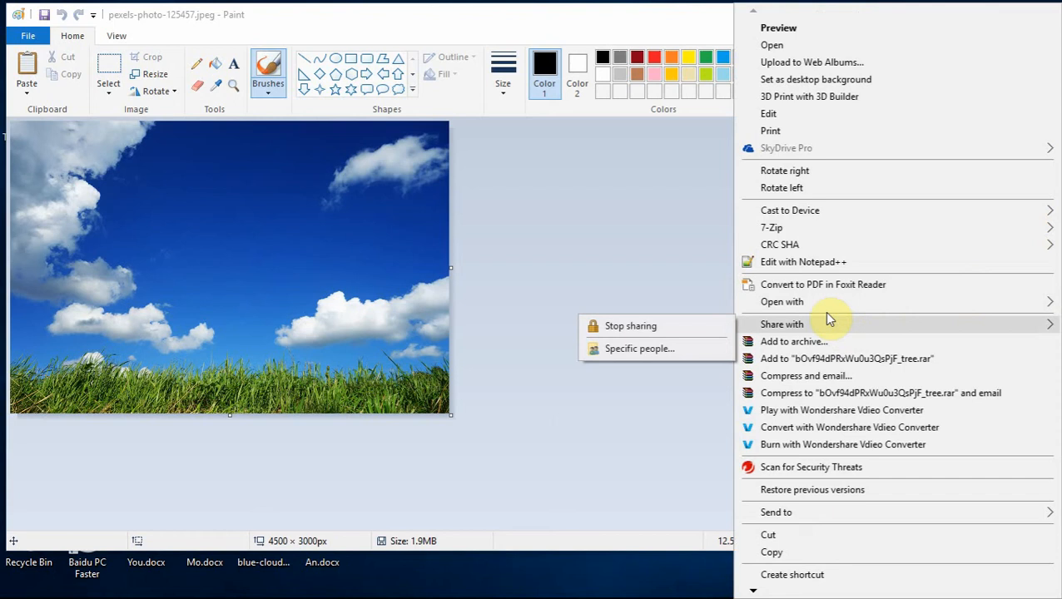
pyautogui.click(682, 325)
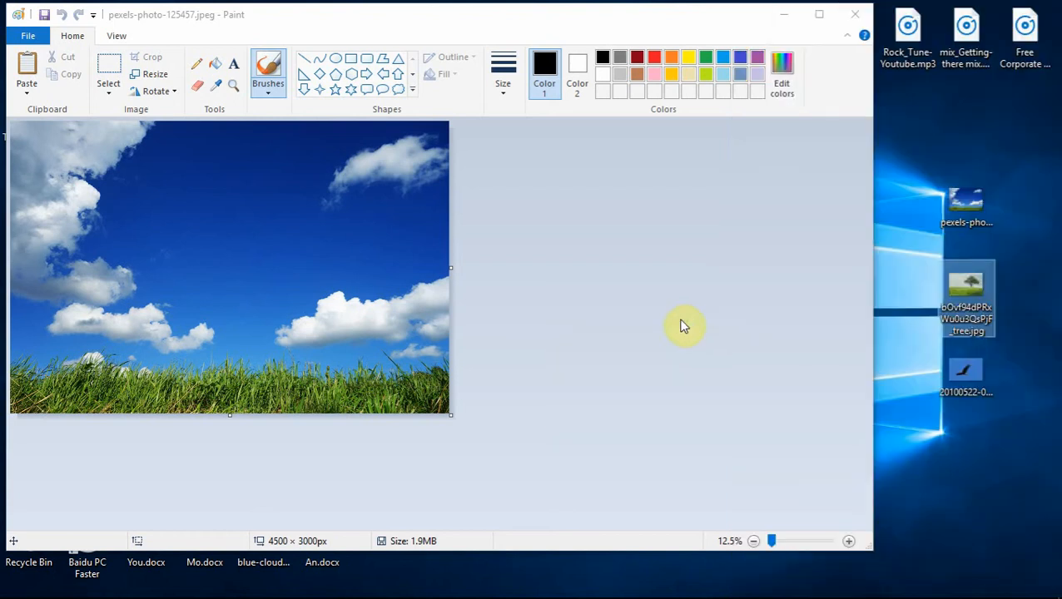
pyautogui.doubleClick(965, 297)
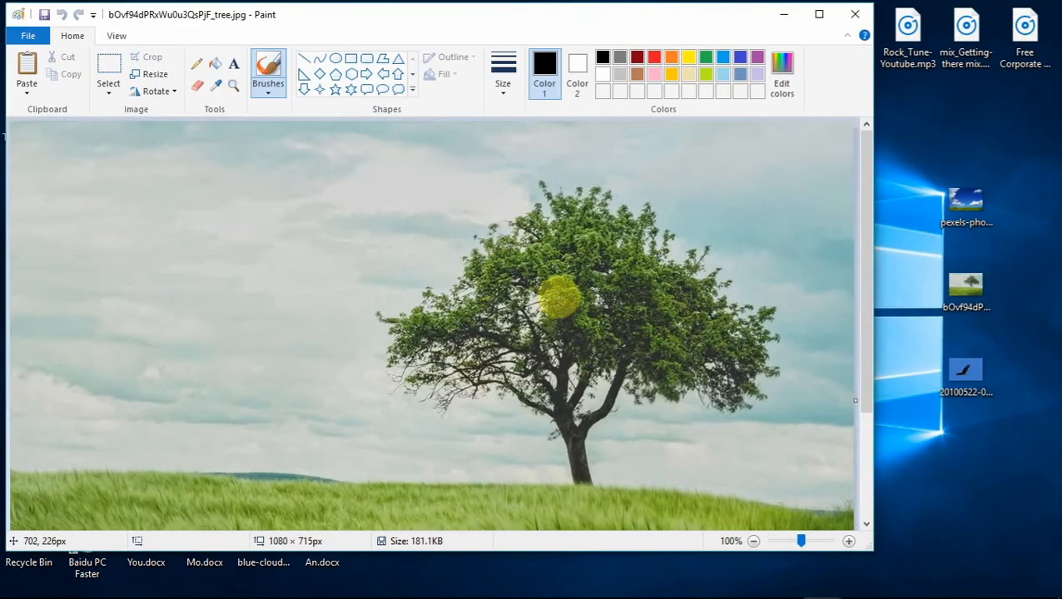
# Select a rectangle around the tree and grass and copy it
pyautogui.click(753, 541)
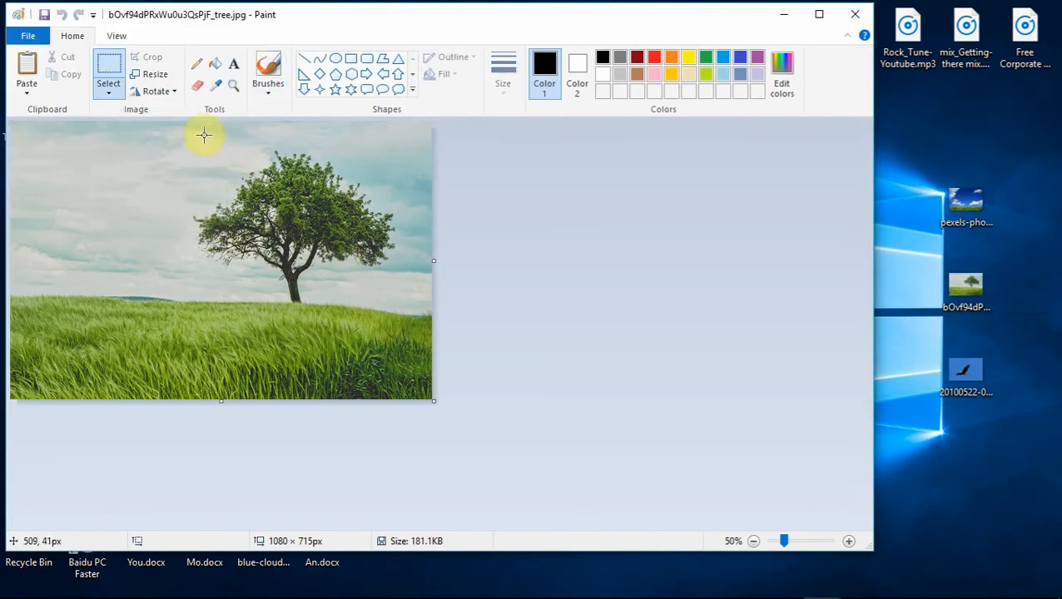
pyautogui.moveTo(204, 133); pyautogui.dragTo(413, 343)
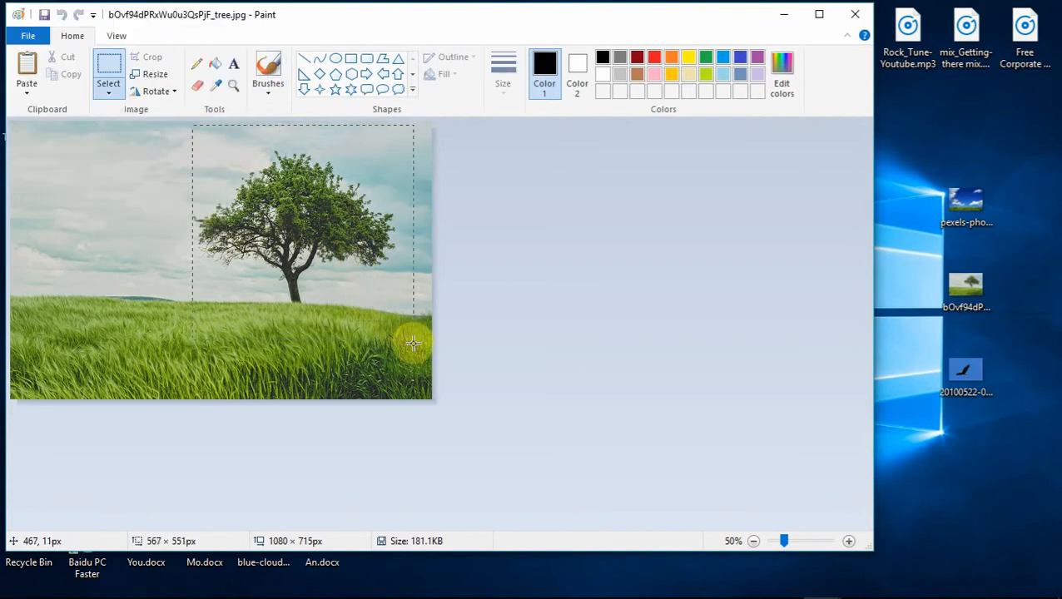
pyautogui.rightClick(337, 203)
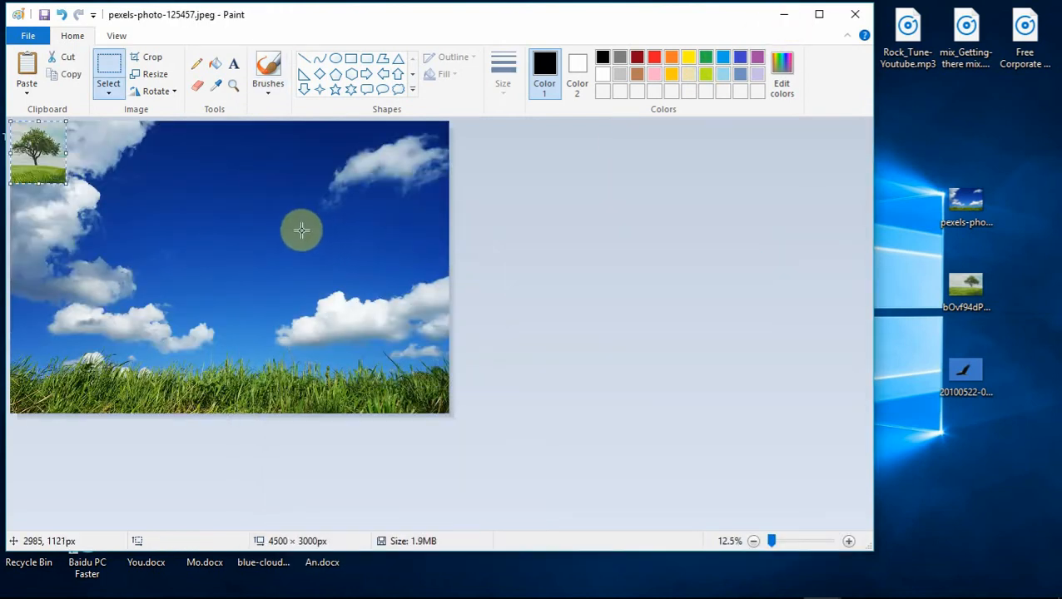
# Move the pasted tree to centre, widen and heighten it, then set it on the grass
pyautogui.moveTo(38, 153); pyautogui.dragTo(281, 229)
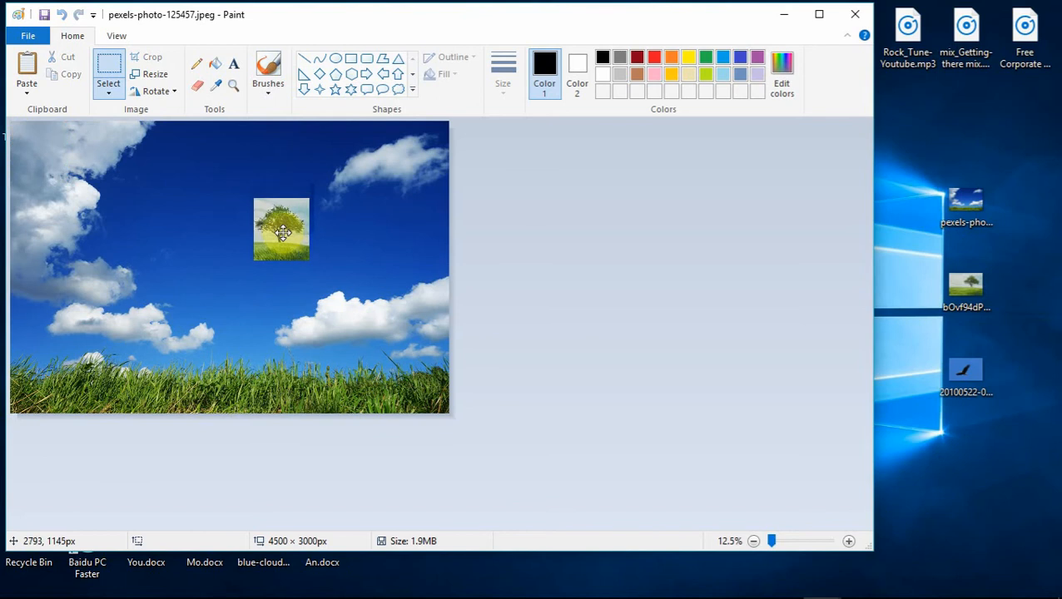
pyautogui.moveTo(282, 231); pyautogui.dragTo(241, 208)
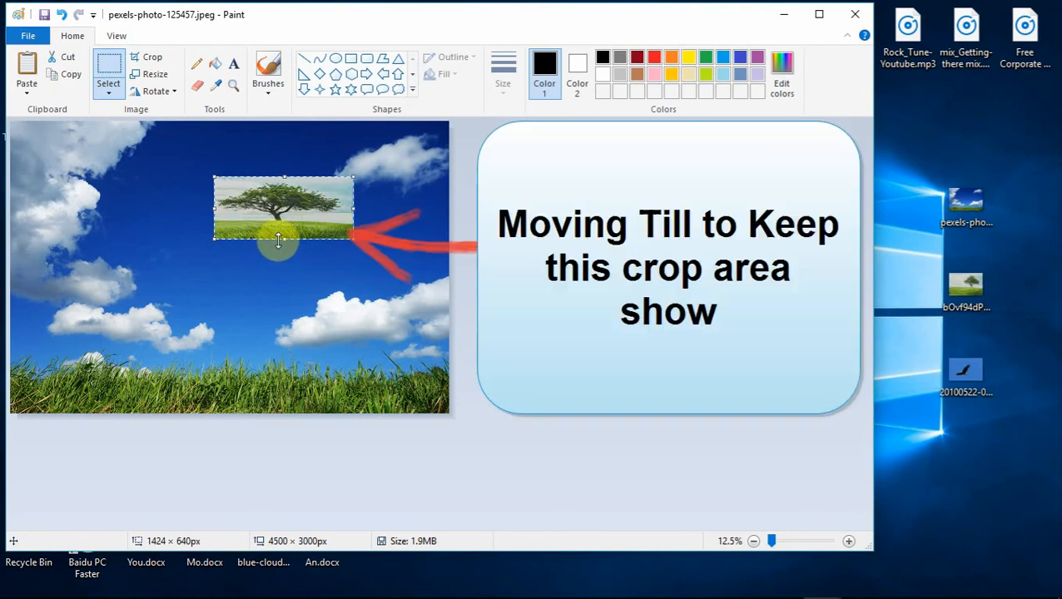
pyautogui.moveTo(279, 241); pyautogui.dragTo(309, 237)
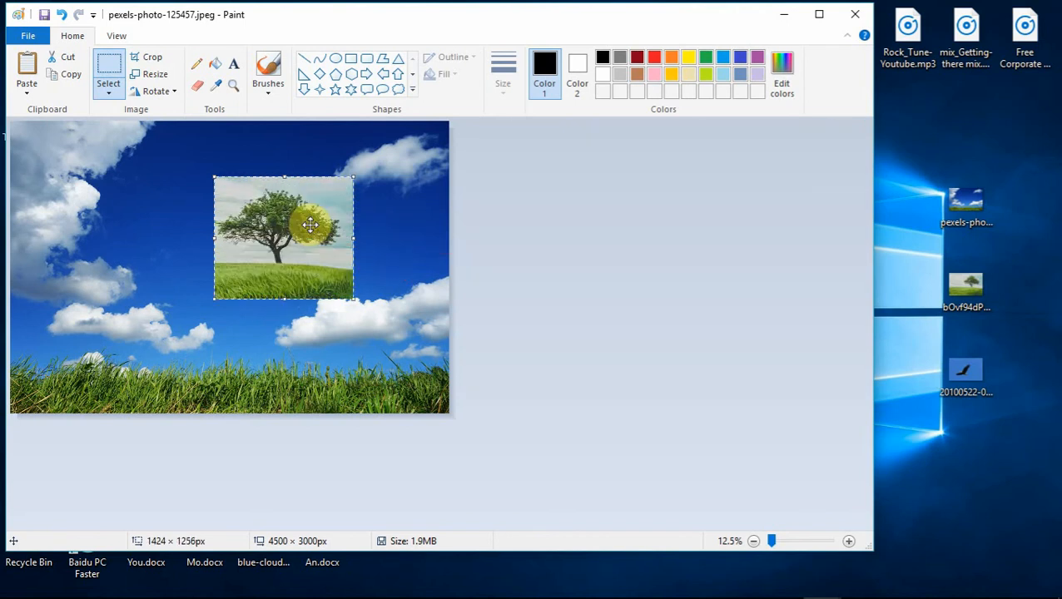
pyautogui.moveTo(310, 226); pyautogui.dragTo(269, 330)
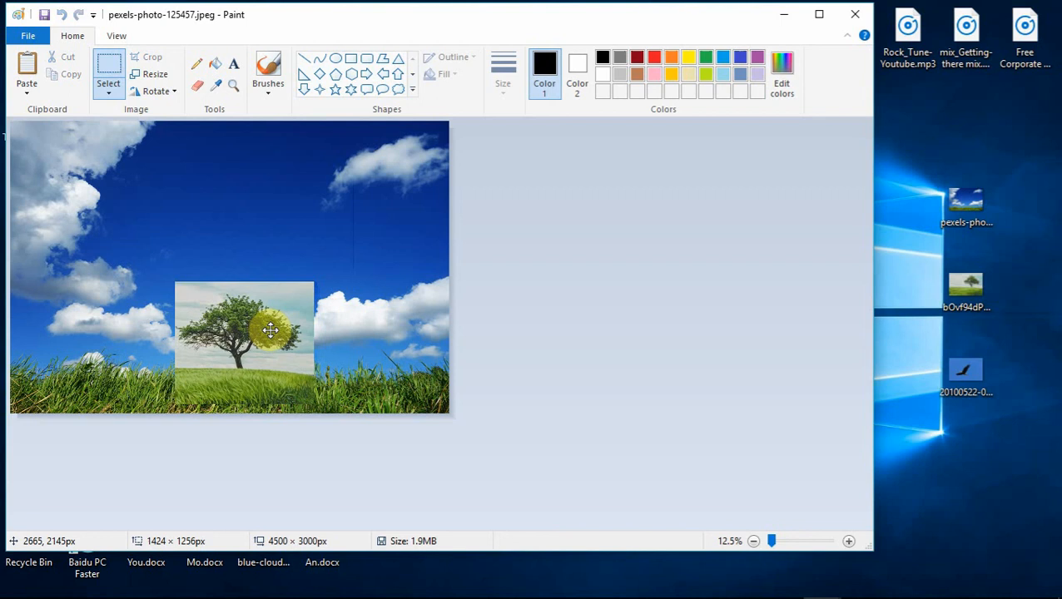
pyautogui.moveTo(269, 330); pyautogui.dragTo(252, 330)
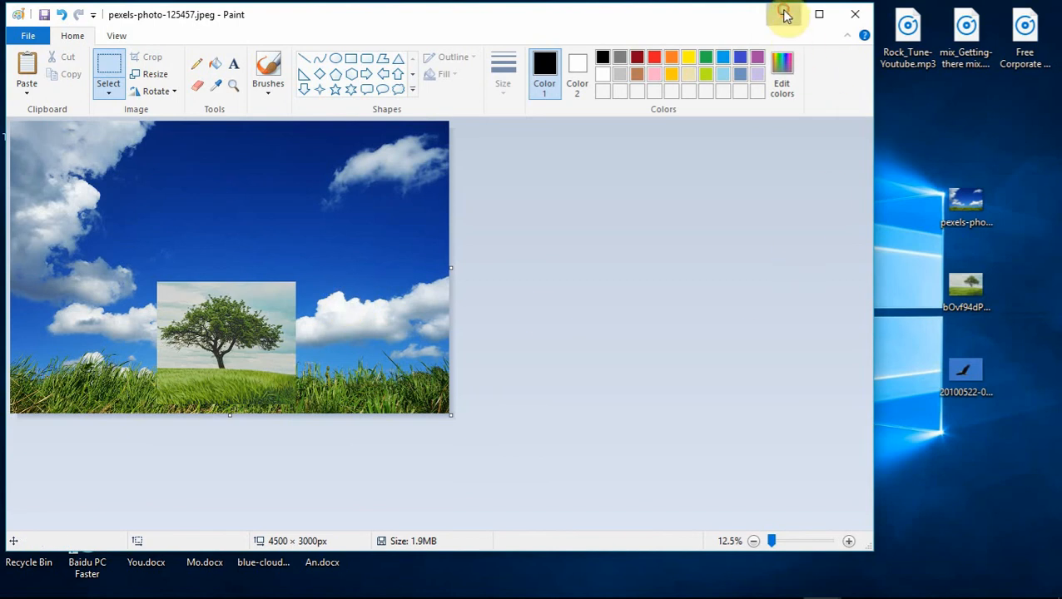
# Bring in the eagle picture and drag it into the sky above the tree
pyautogui.click(819, 14)
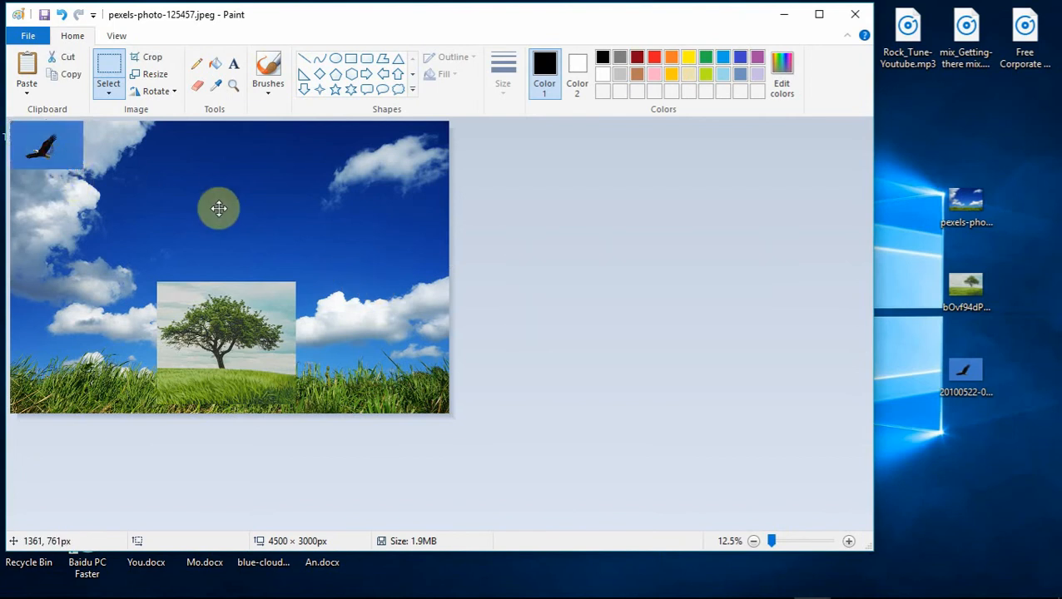
pyautogui.moveTo(218, 208); pyautogui.dragTo(225, 157)
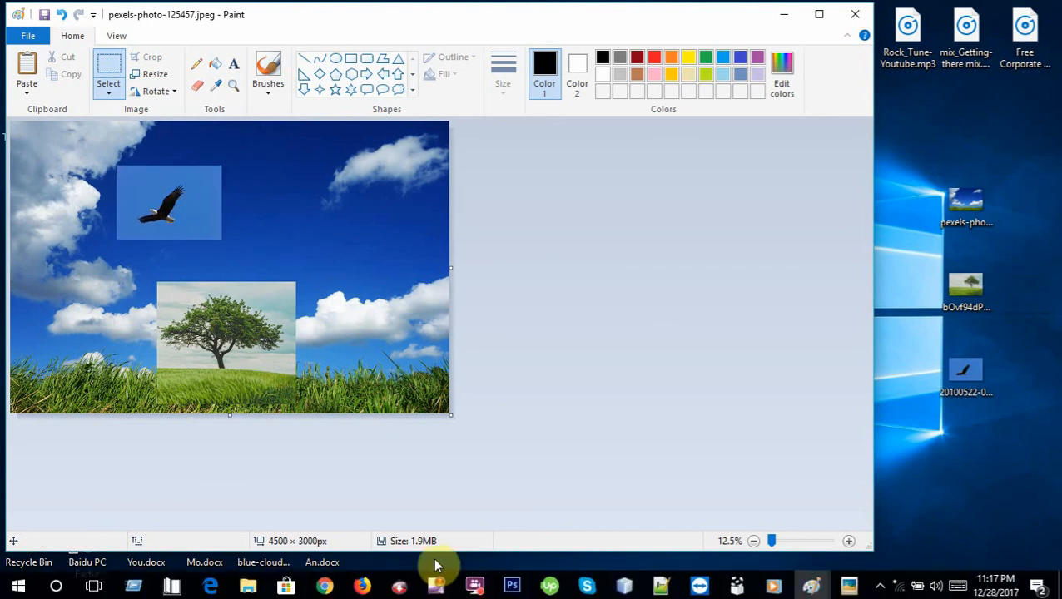
# Copy an eagle image from the Google Images results in Chrome
pyautogui.click(324, 585)
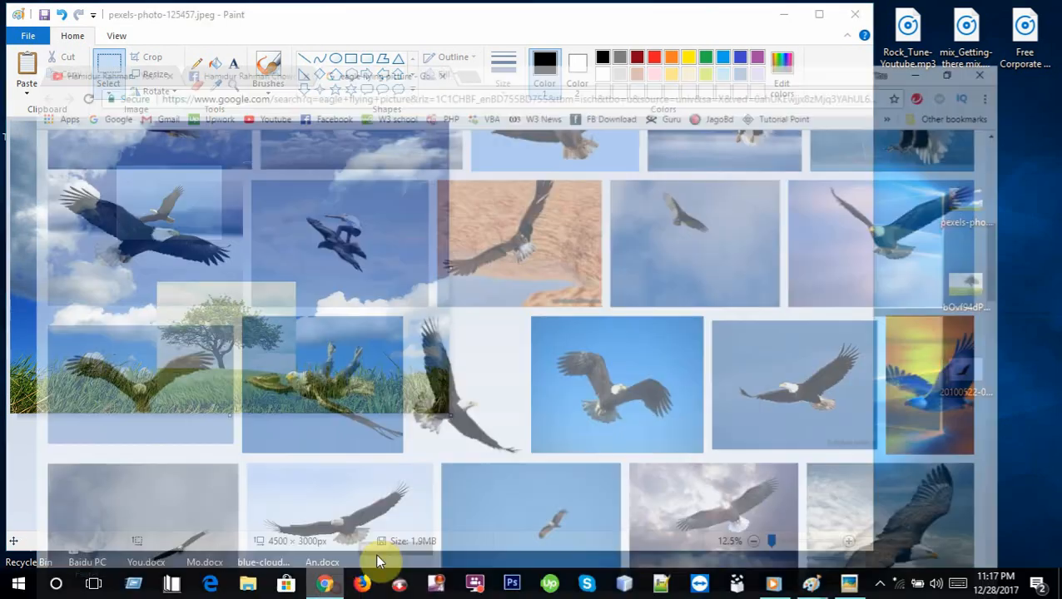
pyautogui.rightClick(115, 345)
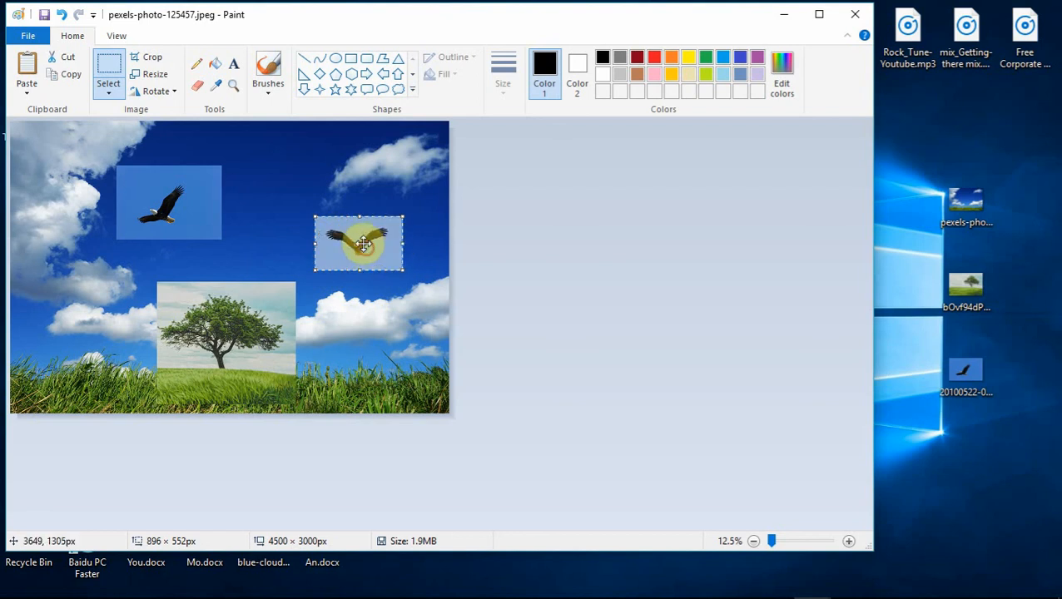
# Place the second eagle beside the first, match its height, and save the photo
pyautogui.moveTo(359, 243); pyautogui.dragTo(267, 197)
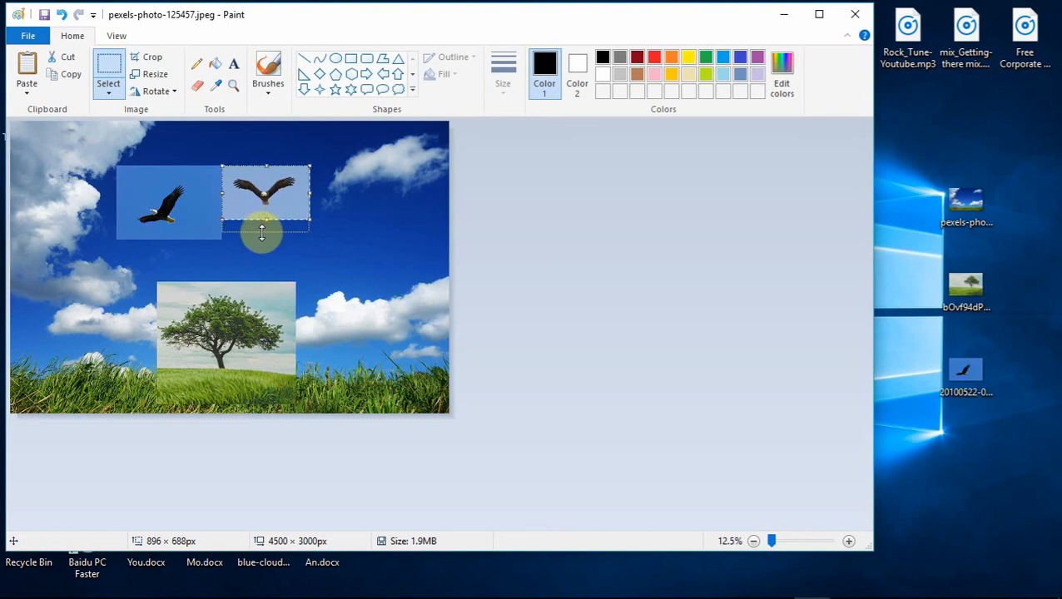
pyautogui.moveTo(262, 231); pyautogui.dragTo(262, 241)
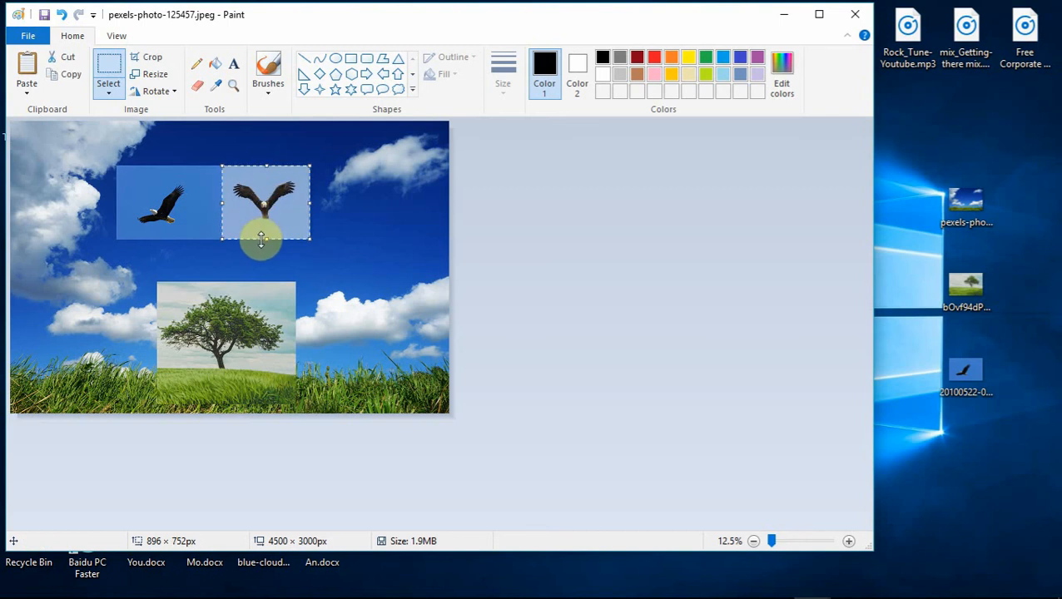
pyautogui.press('ctrl+s')
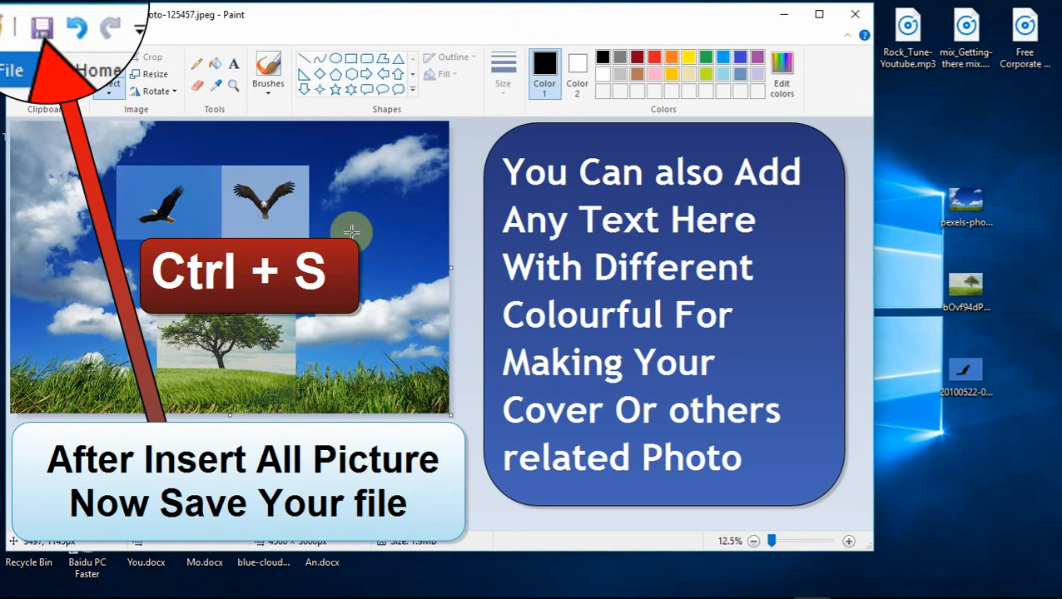
pyautogui.press('ctrl+s')
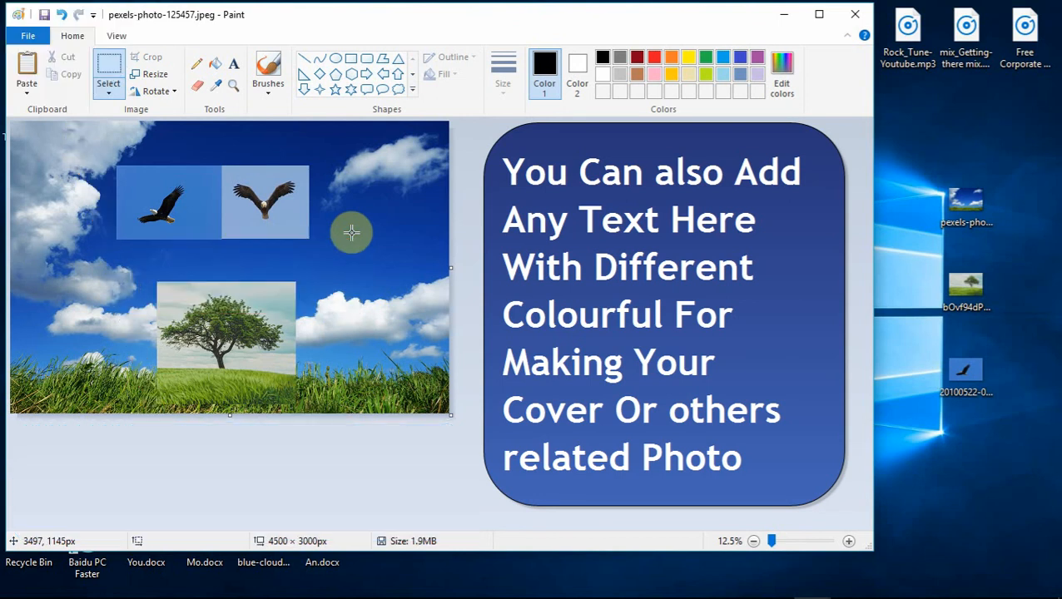